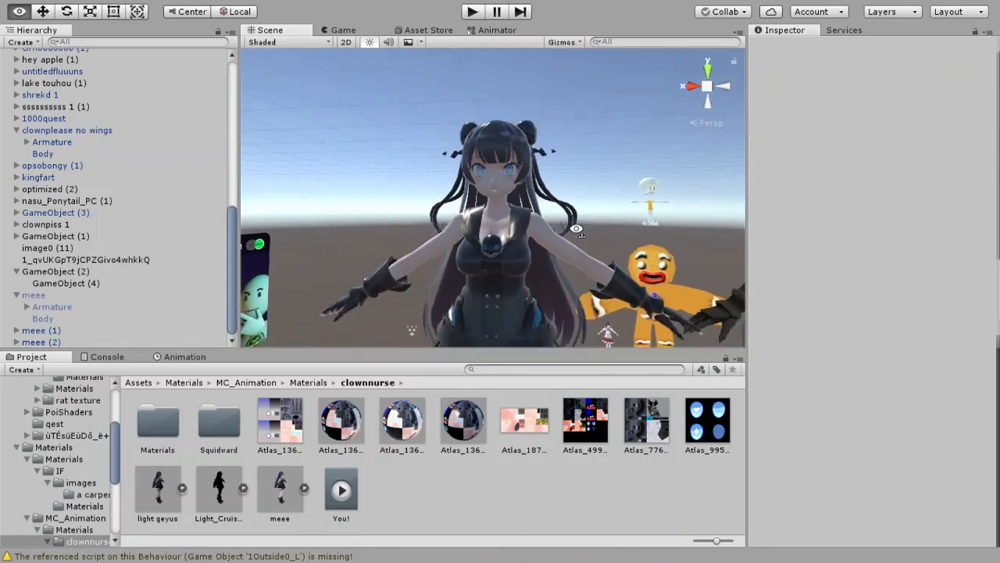
Open the scene with the two avatars and the Rank Polycounts board
click(340, 422)
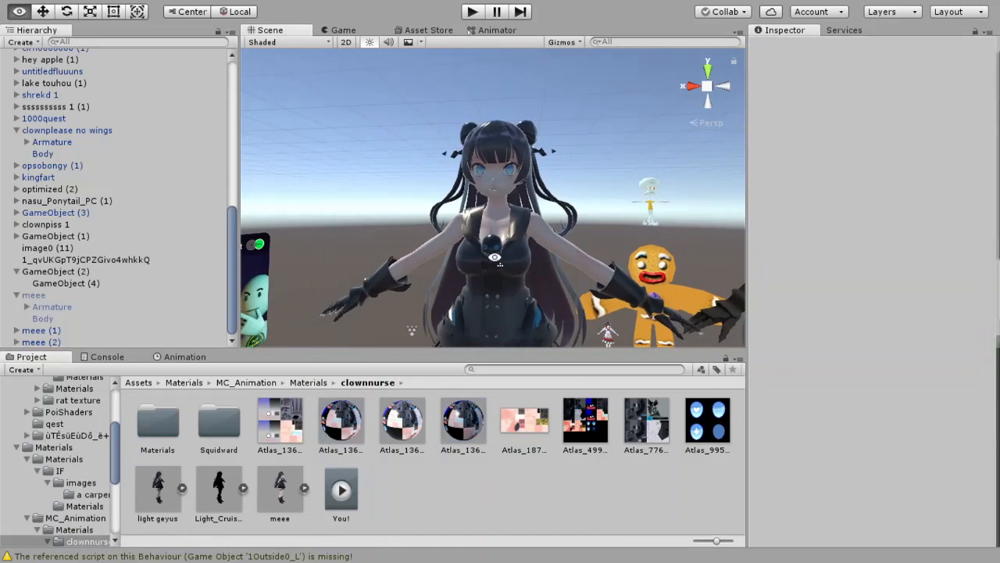
click(463, 422)
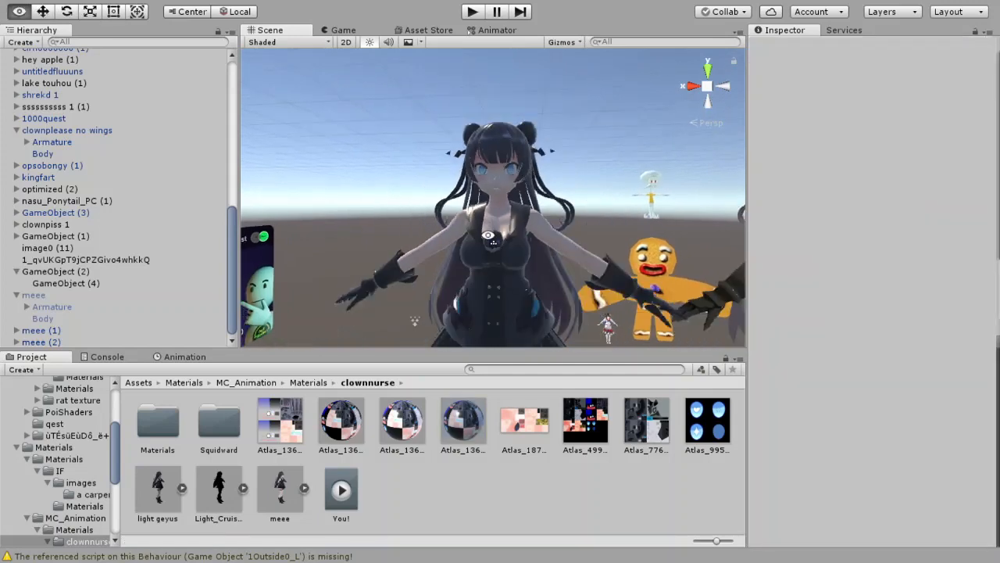
click(340, 423)
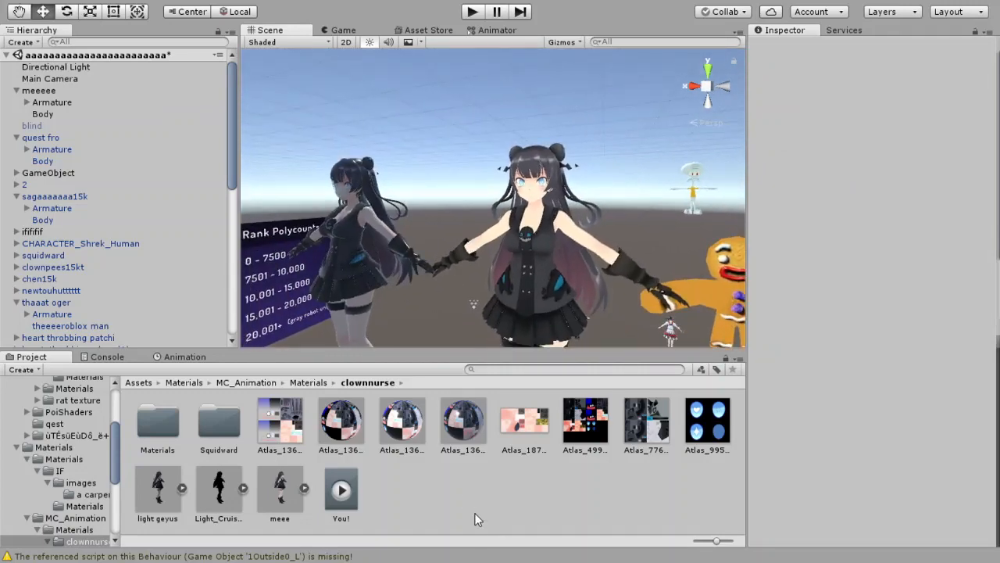
Select Atlas_13622 and scroll its Mobile Standard Lite settings to Emission
click(463, 422)
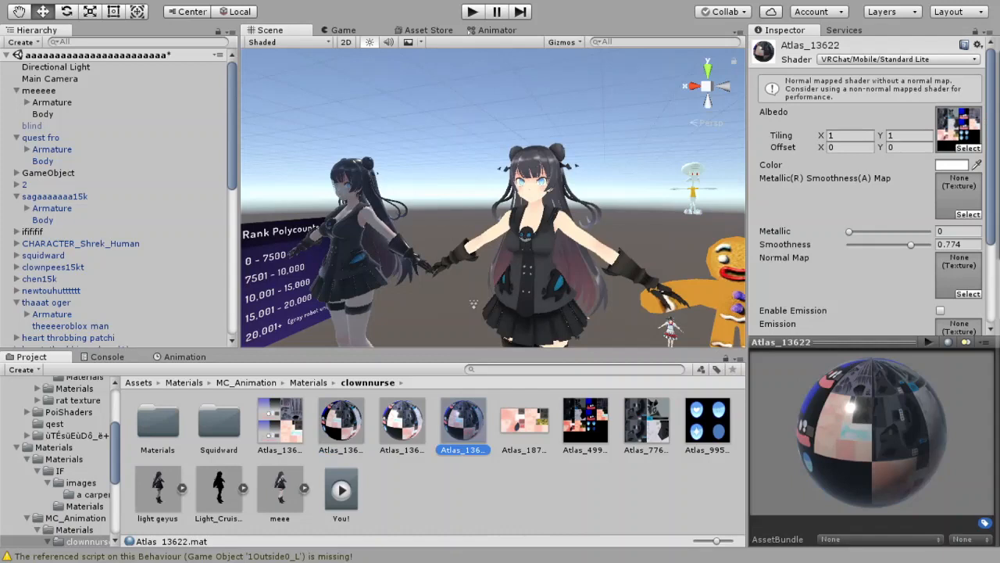
mouse_move(417, 449)
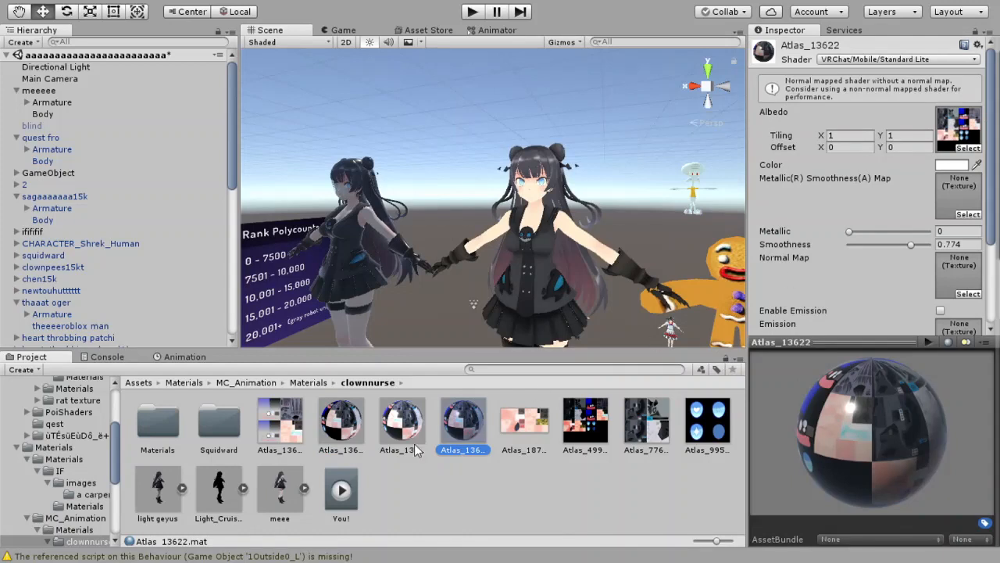
click(340, 422)
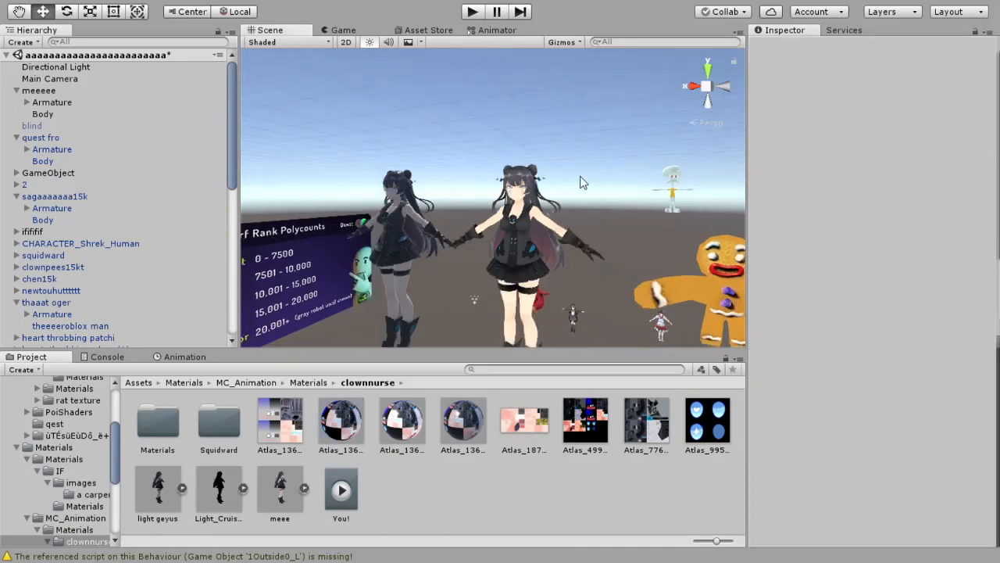
click(463, 420)
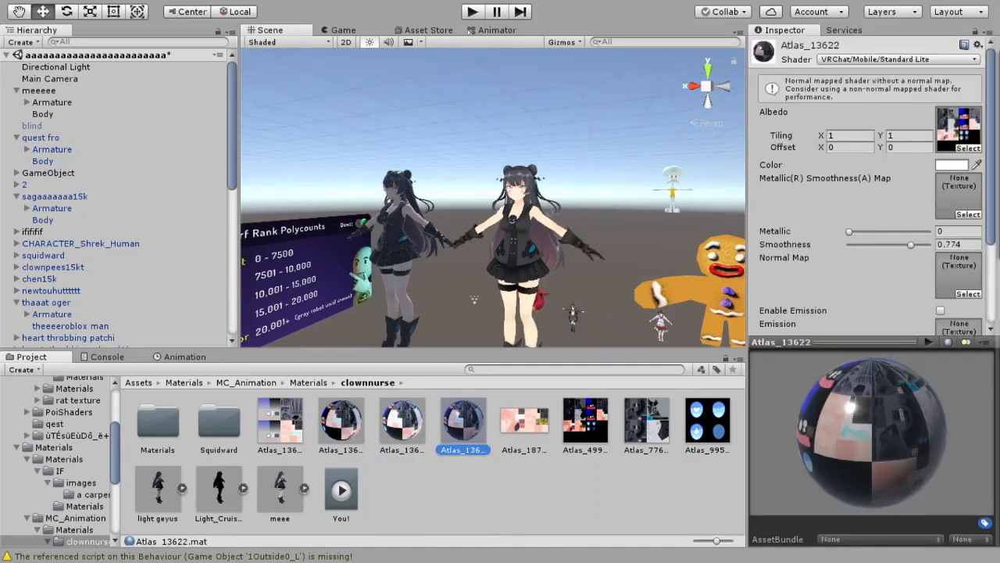
scroll(down, 3)
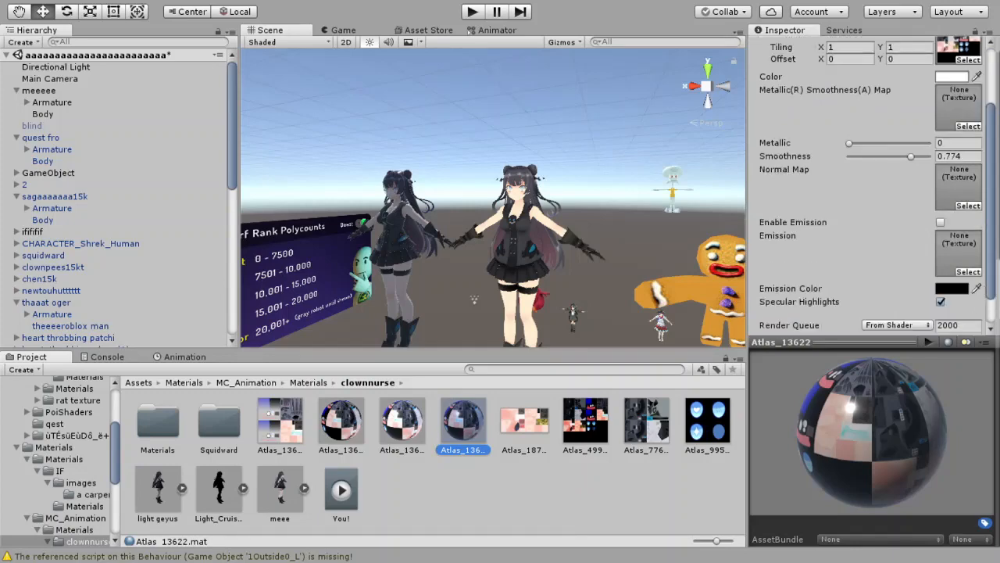
mouse_move(725, 215)
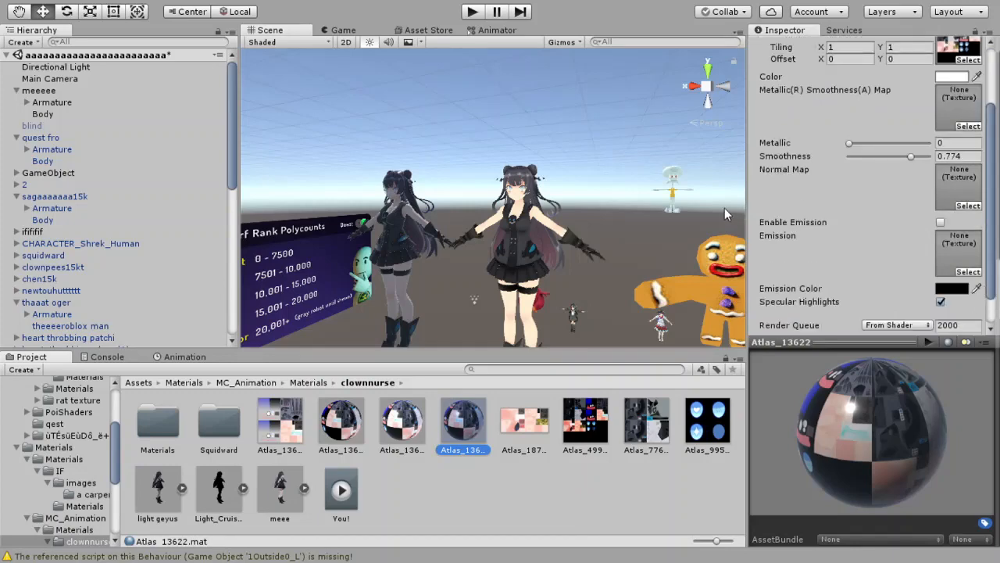
Select Atlas_13621, ping its base texture, and scroll to Emission and Render Queue
click(402, 418)
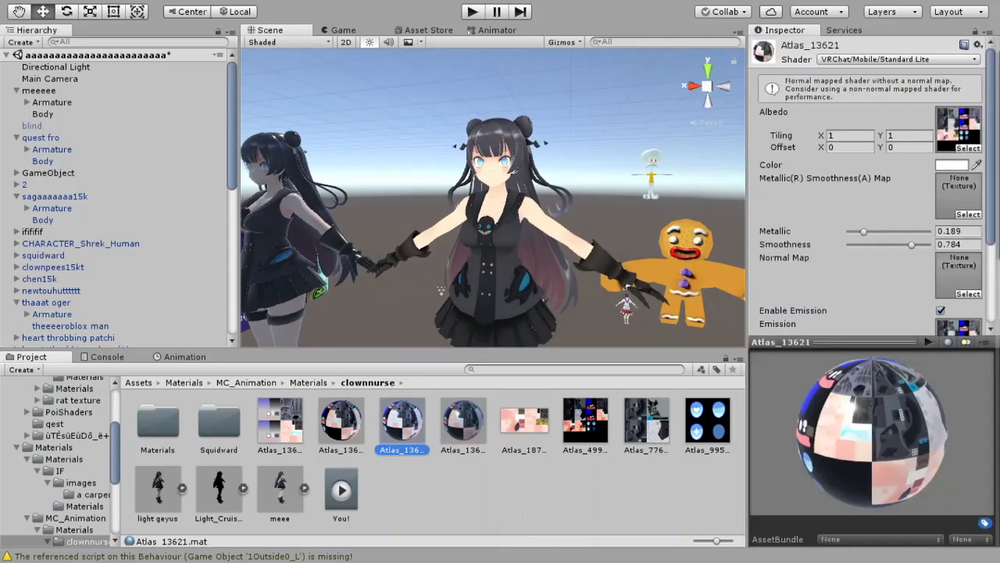
click(585, 422)
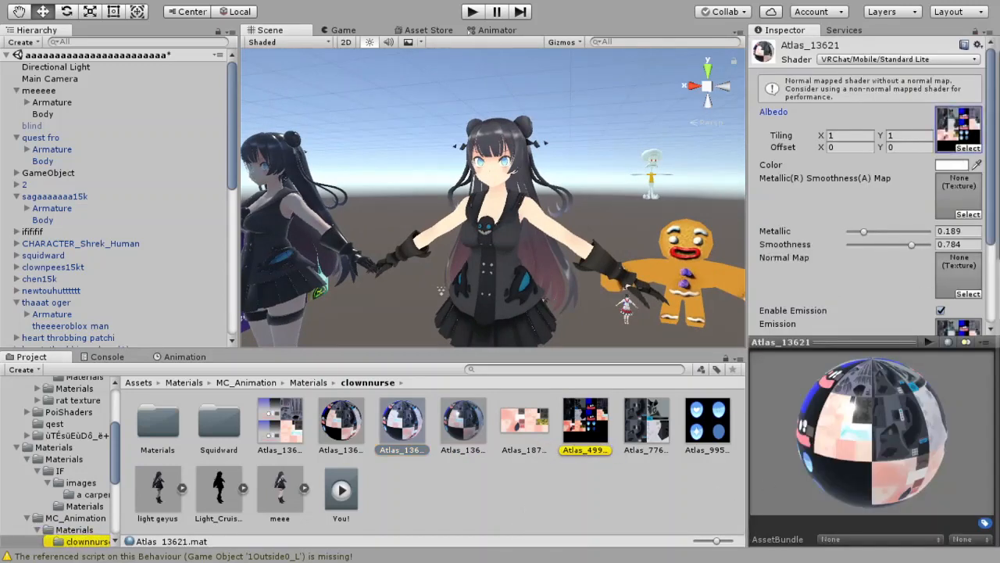
scroll(down, 3)
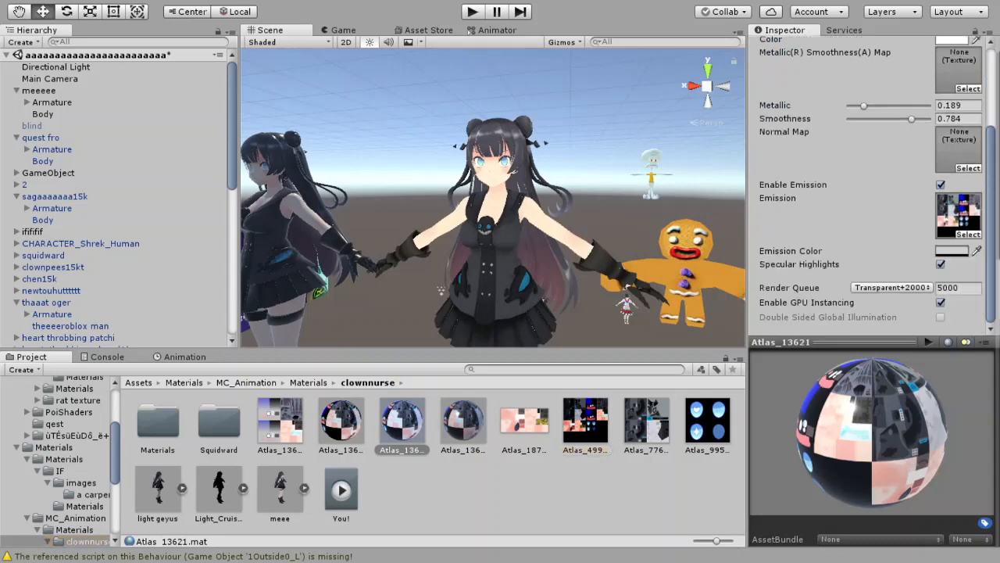
mouse_move(830, 290)
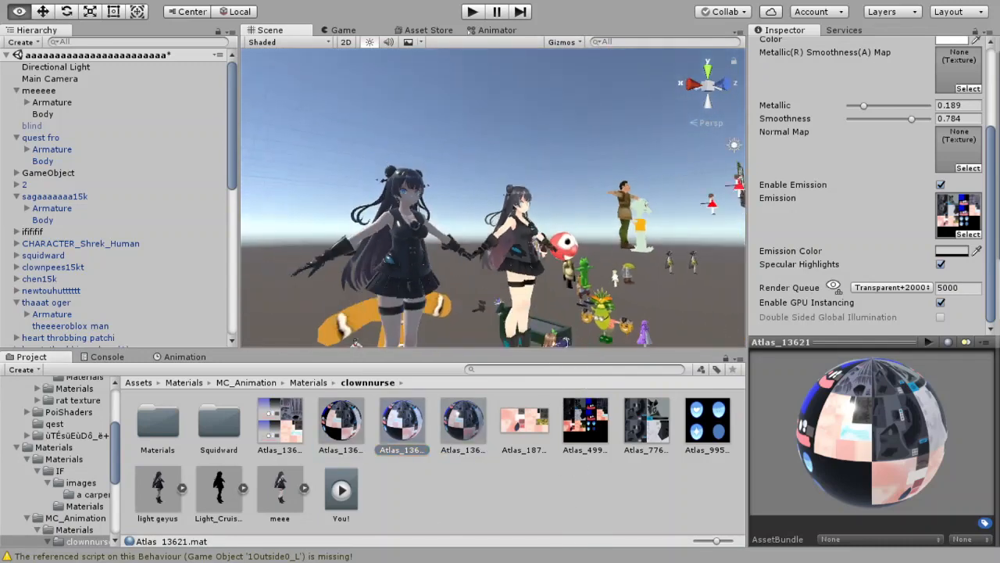
Set Atlas_13621's smoothness to 0, switching briefly to the Directional Light
click(55, 66)
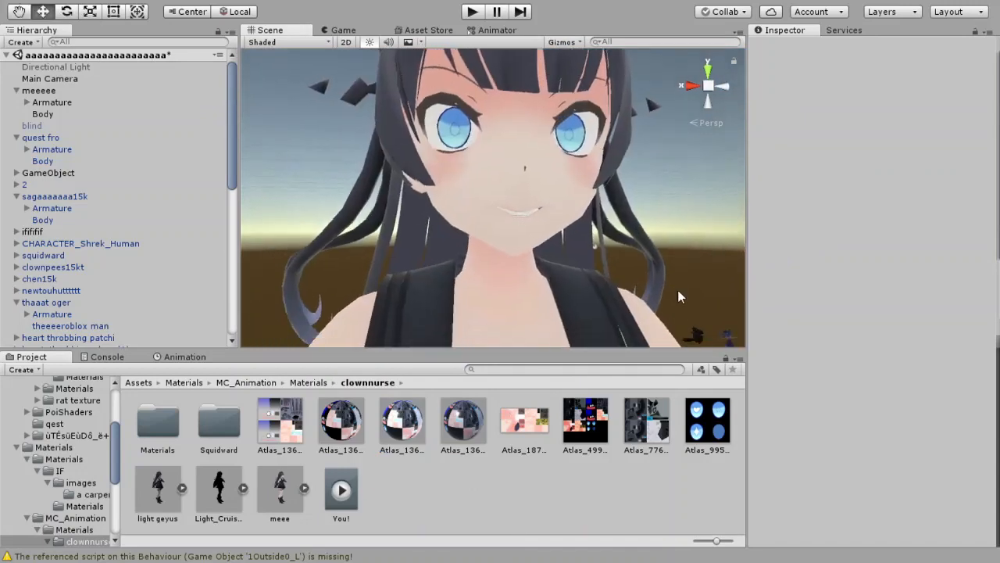
click(402, 422)
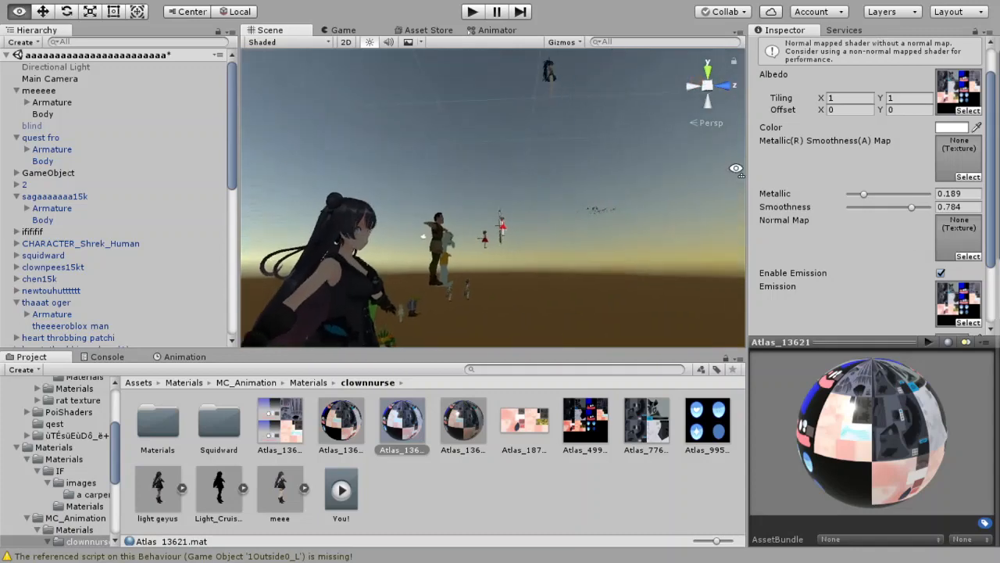
click(57, 66)
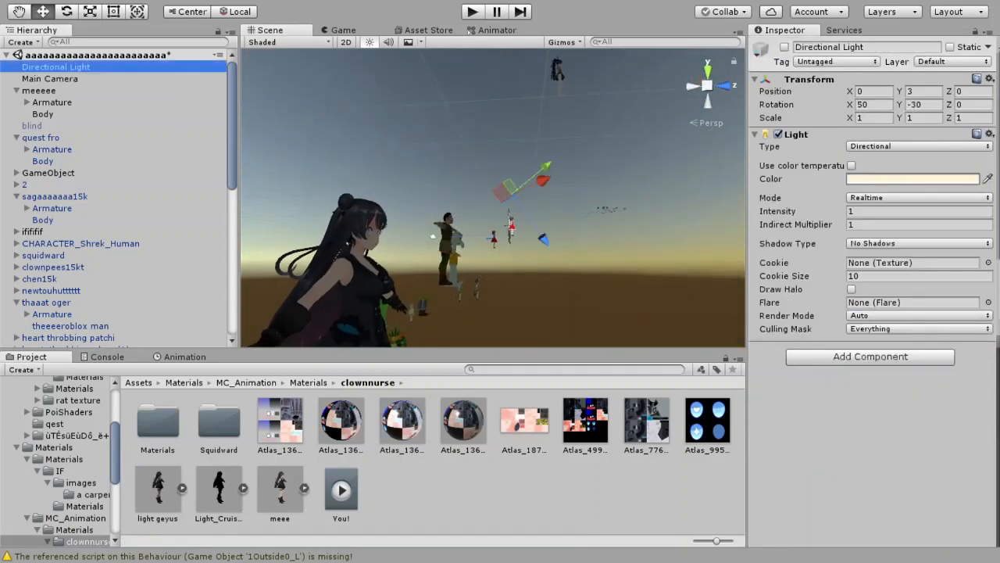
click(401, 422)
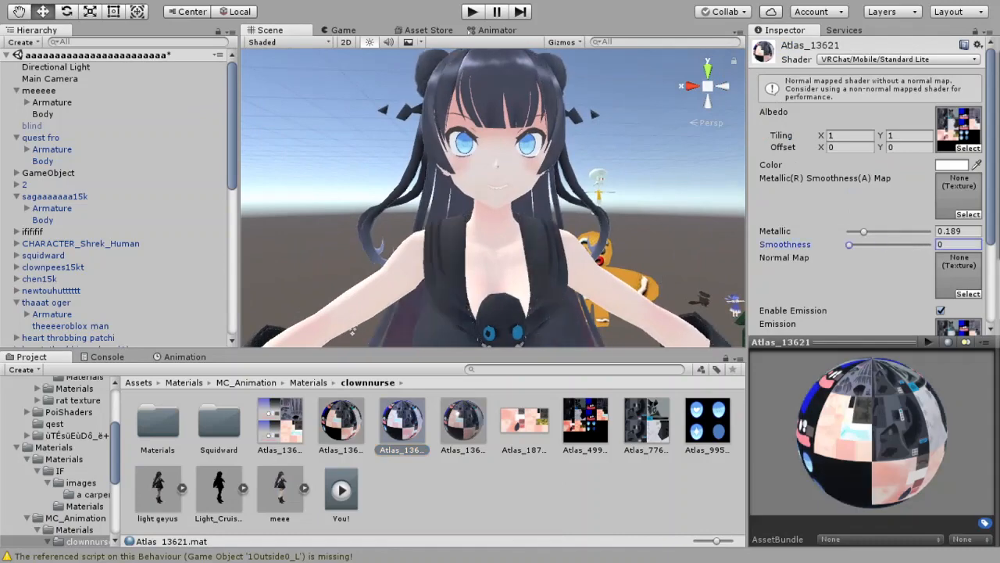
Set Atlas_13621's smoothness to 0.444 after trying about 0.65 and checking the face
drag(849, 244, 900, 244)
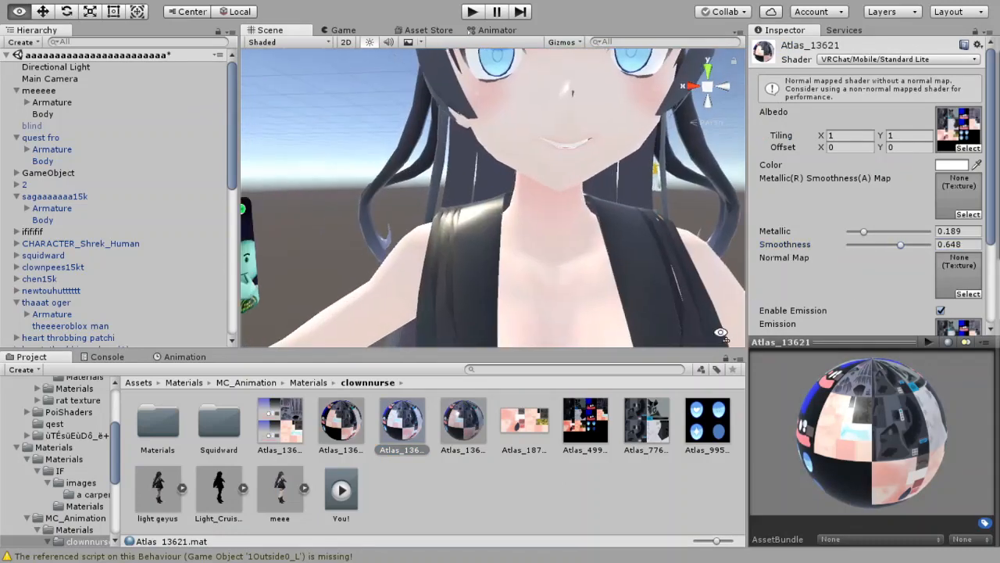
drag(899, 244, 922, 244)
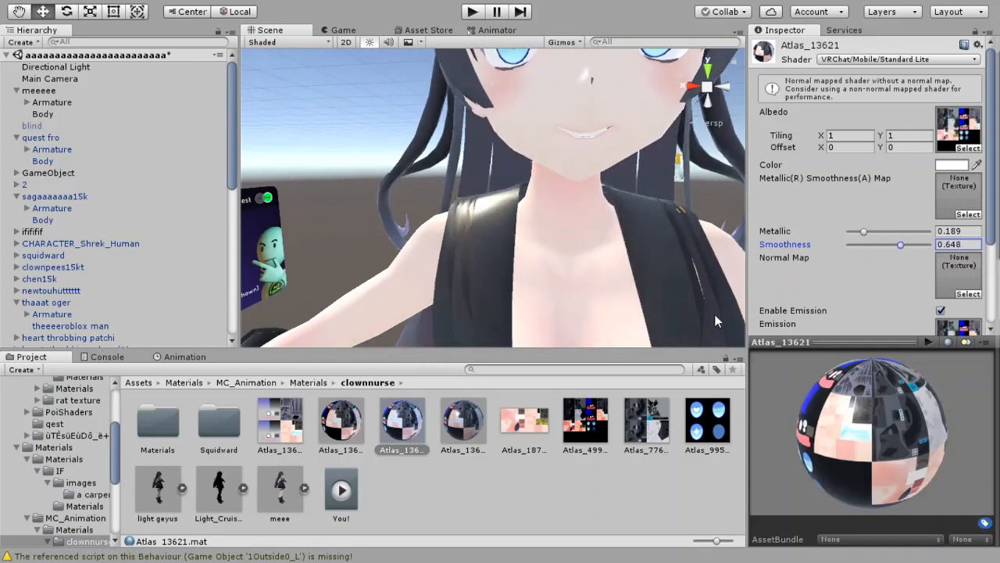
drag(899, 245, 884, 245)
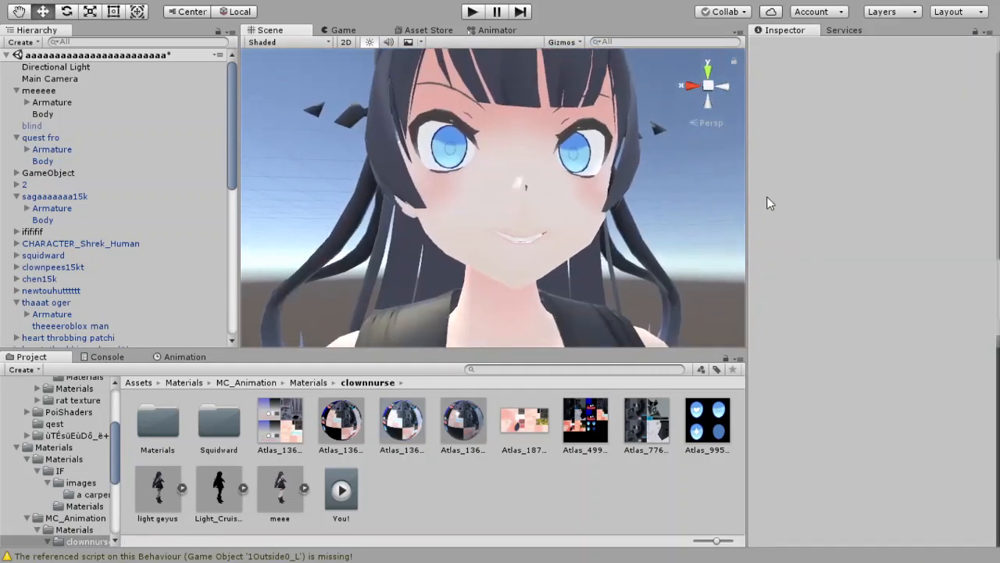
click(402, 422)
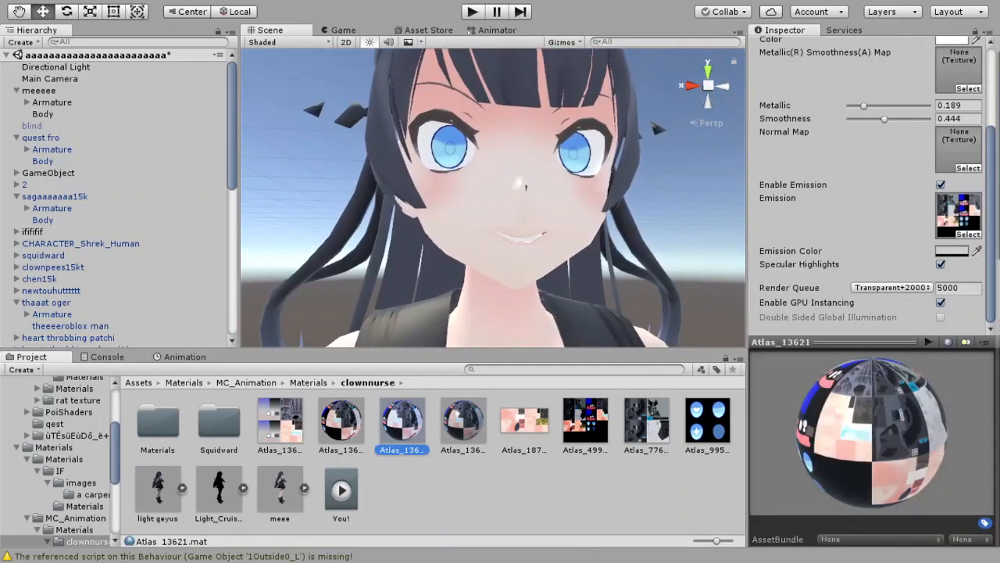